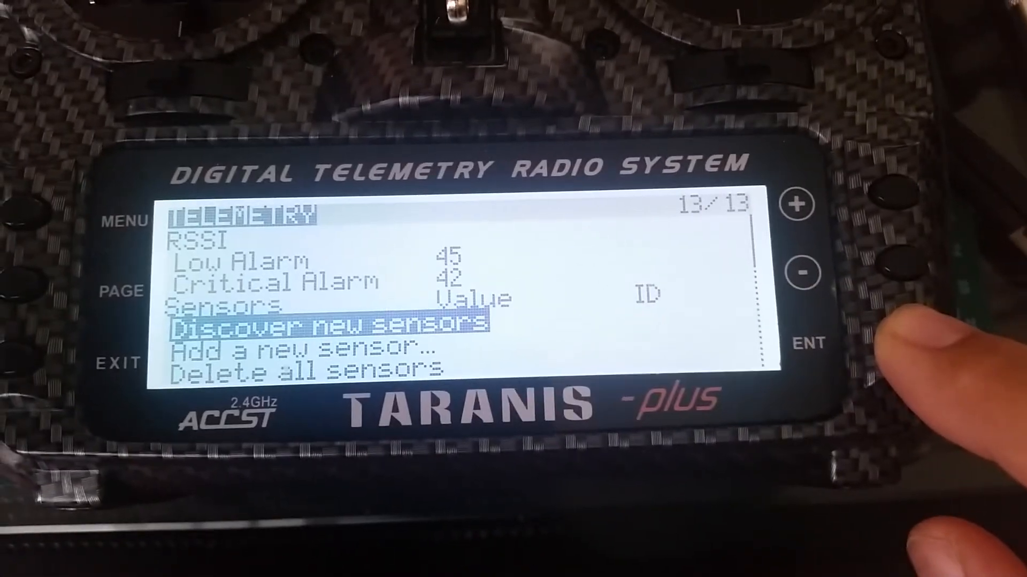
Step: Start telemetry sensor discovery, listing RSSI 93dB, RxBt 4.4V, A2 6.5V and SWR 1
click(811, 343)
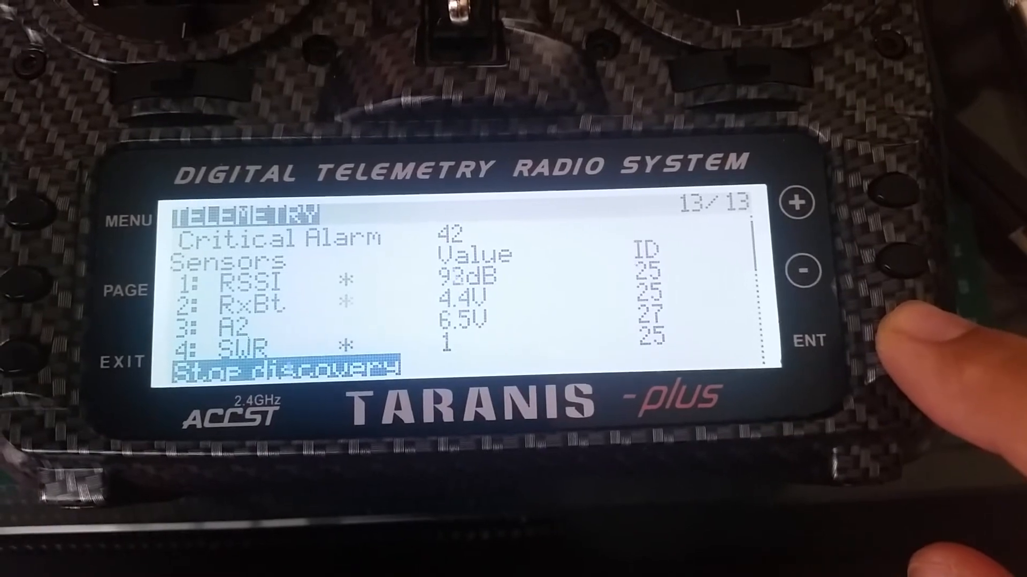